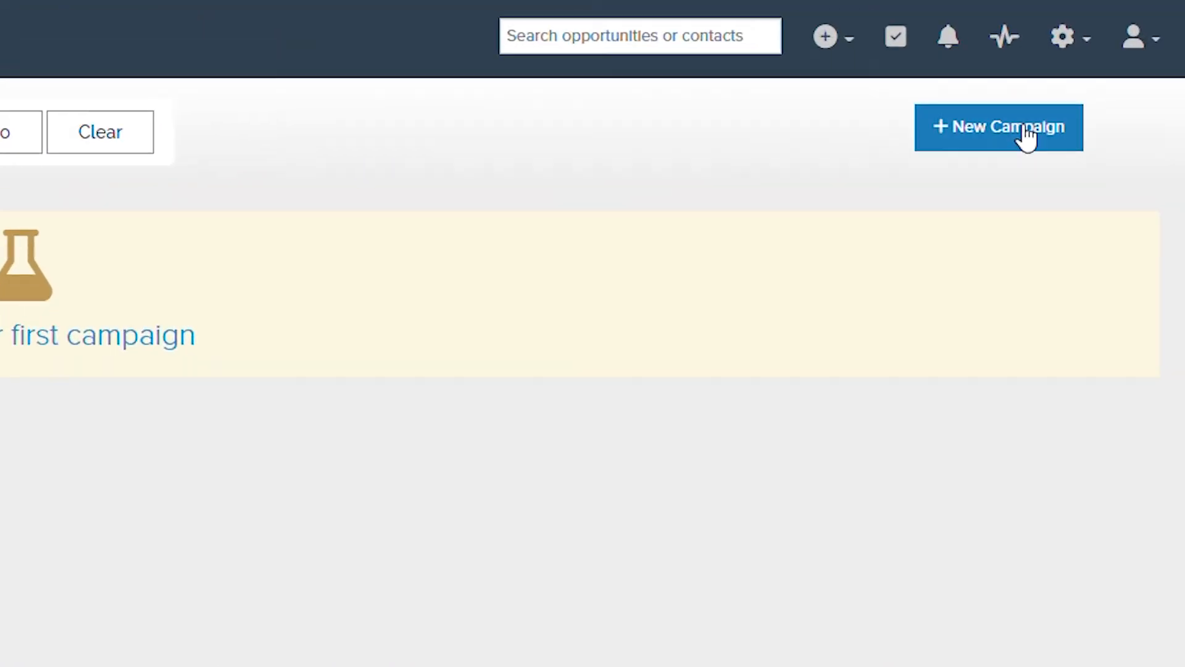
- Start a new campaign in United Kingdom with keywords Travel, Travel destinations, Vacation
click(998, 126)
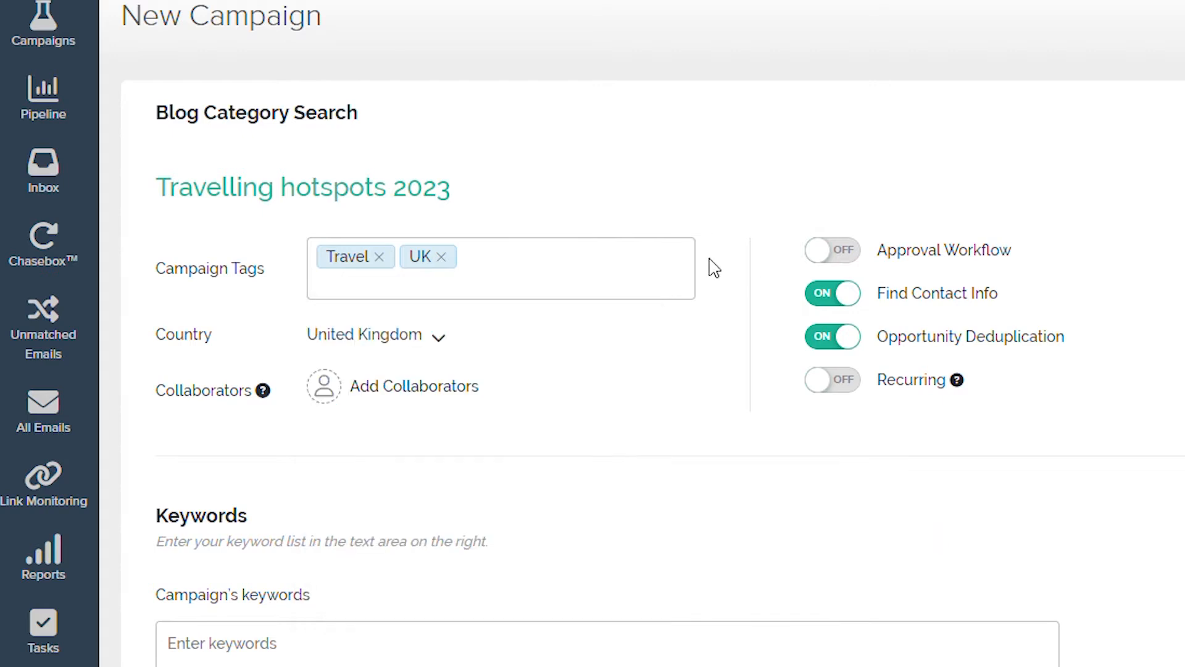
click(376, 335)
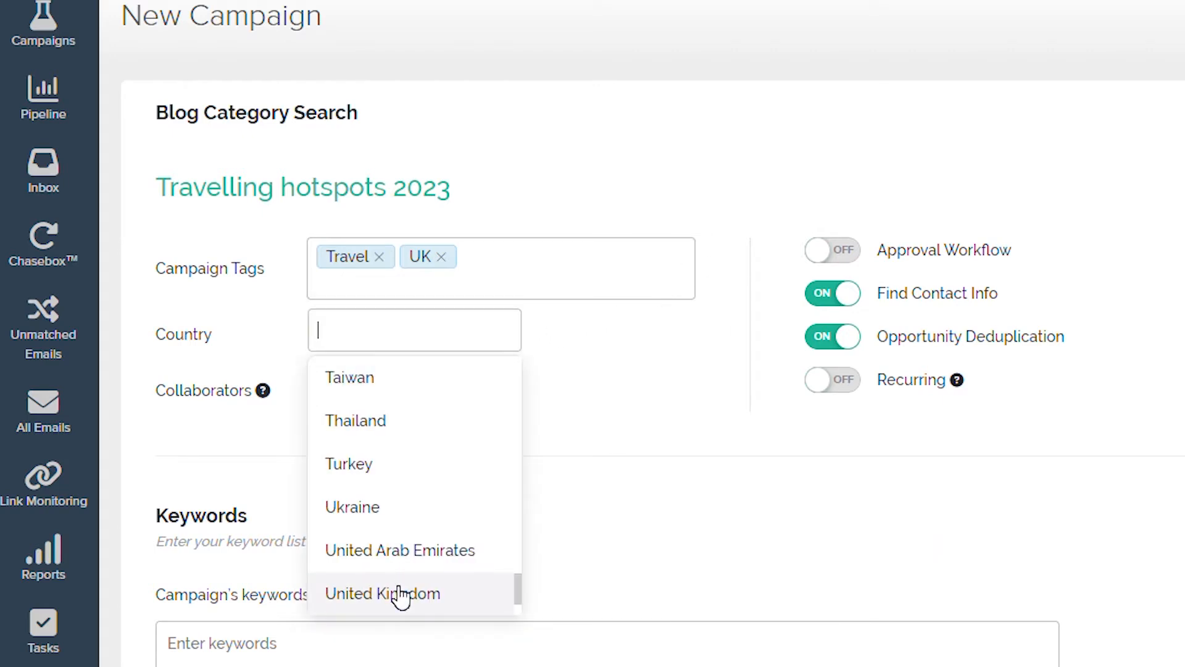
click(382, 593)
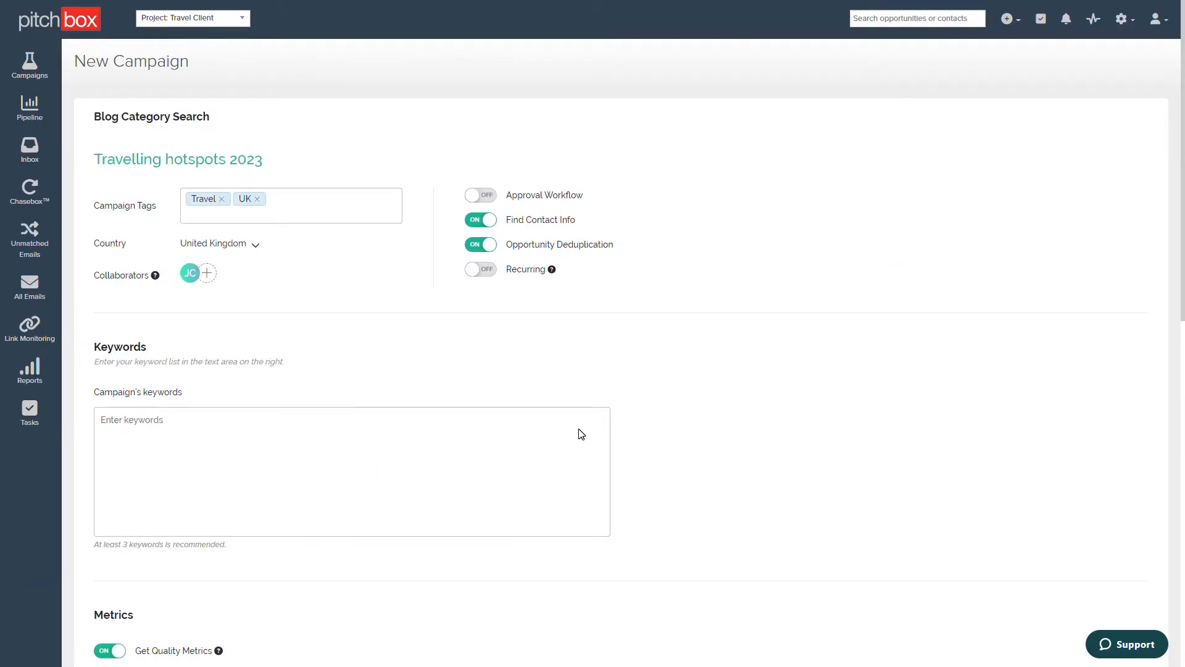
text(Travel, Travel destinations, Vacation)
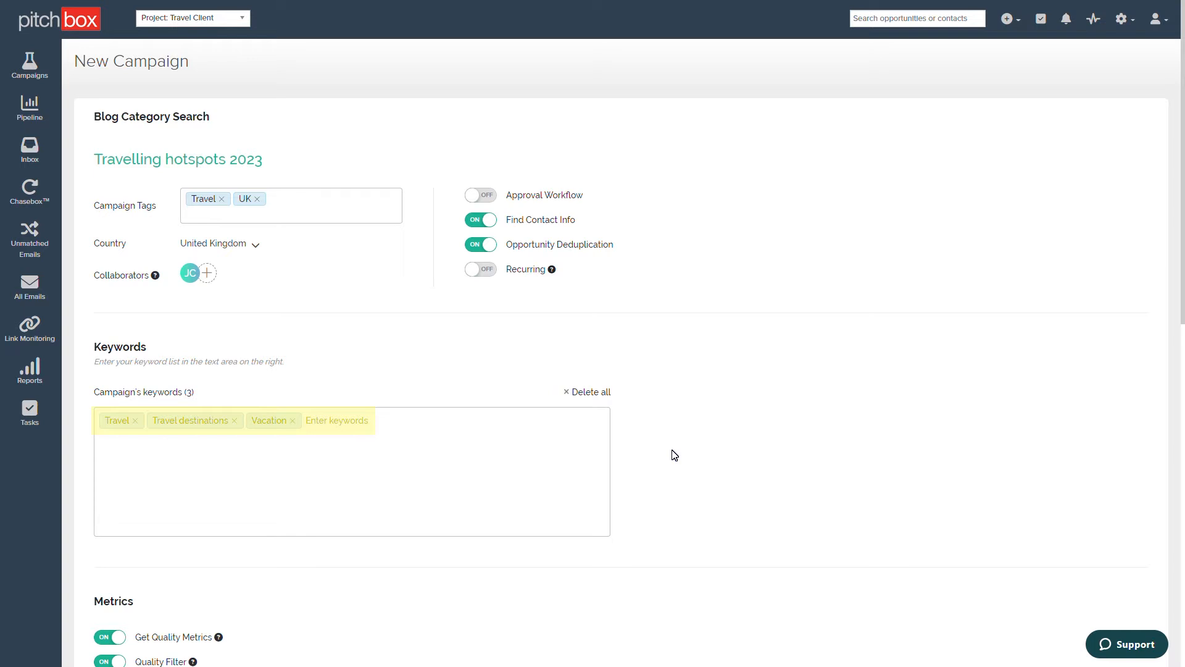
- Lower the Ahrefs minimum Backlinks to 25, keeping minimum Domain Rating at 20
scroll(down, 3)
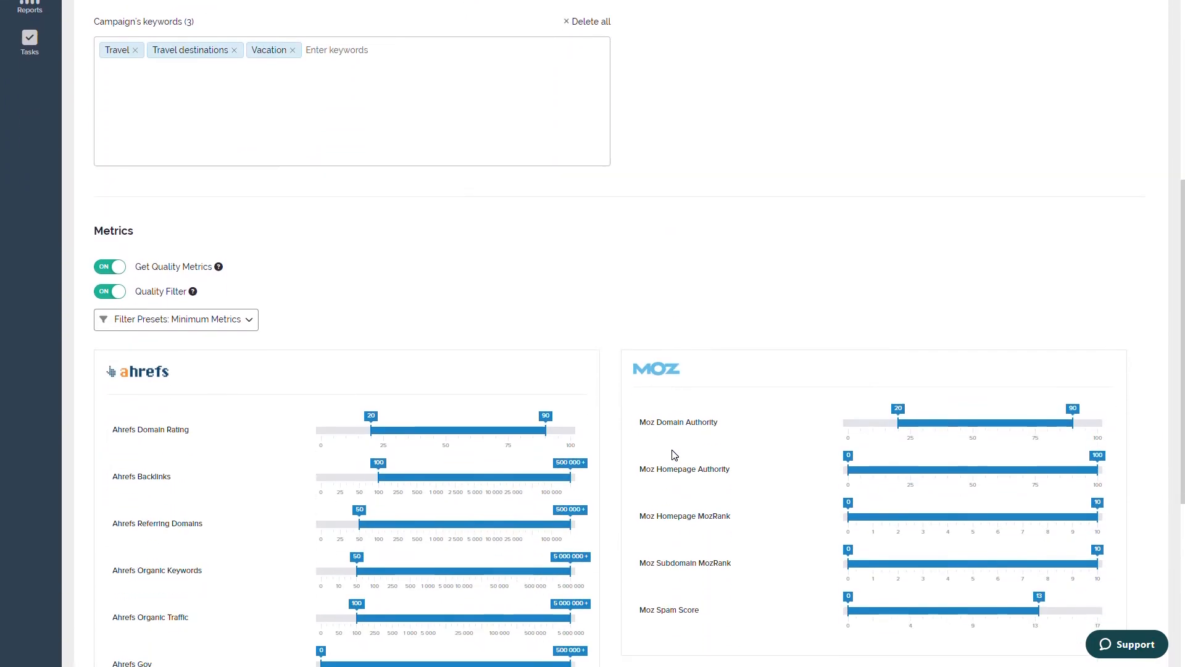
scroll(down, 3)
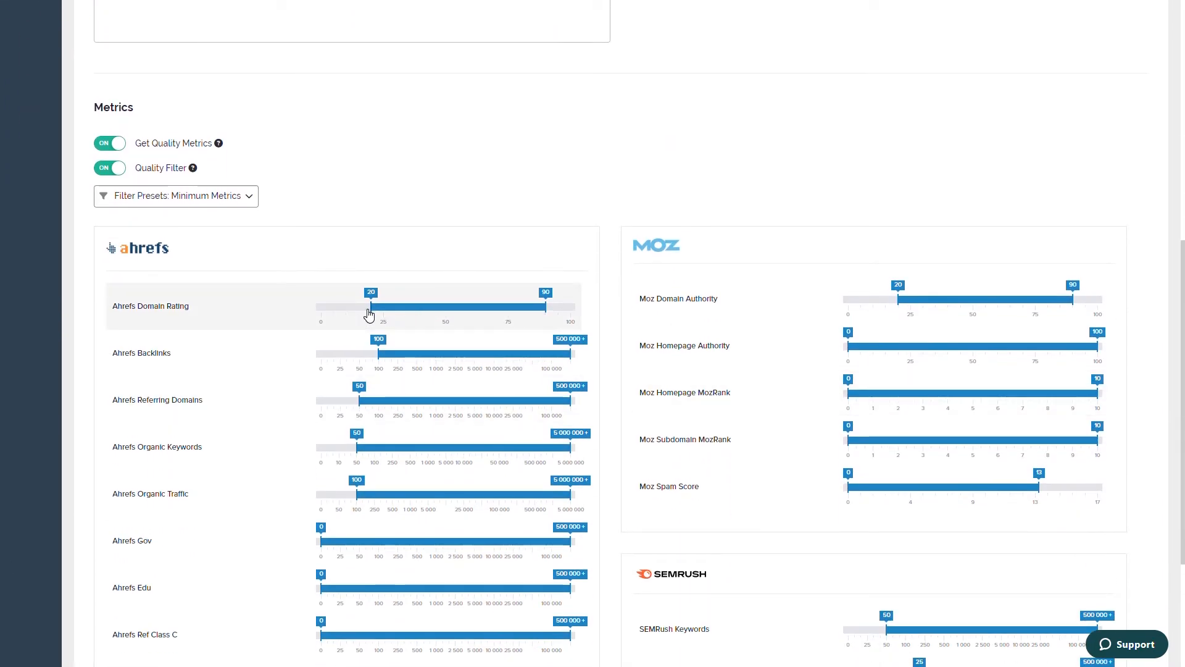
drag(371, 306, 345, 306)
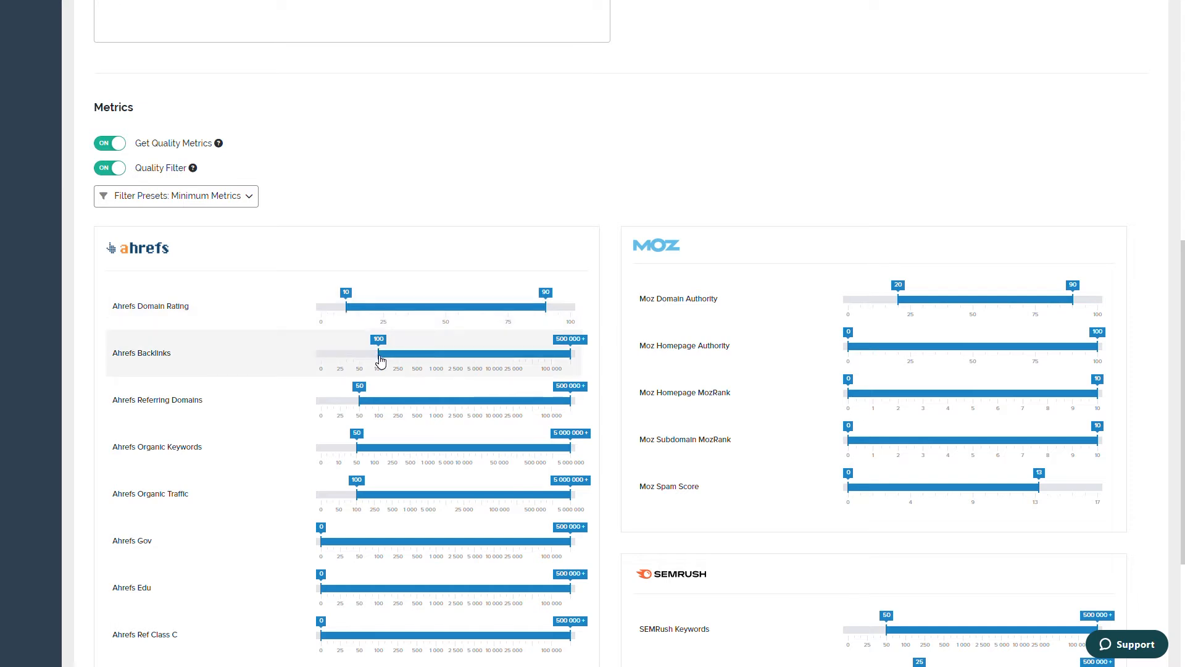
drag(378, 352, 340, 352)
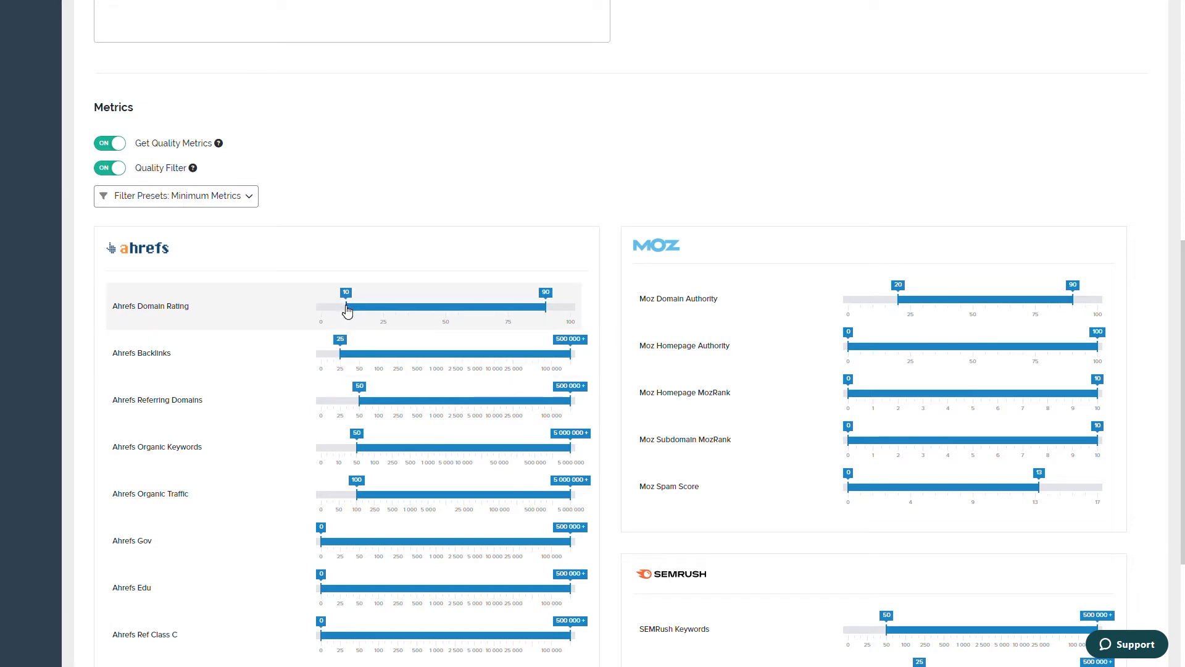
drag(345, 307, 370, 306)
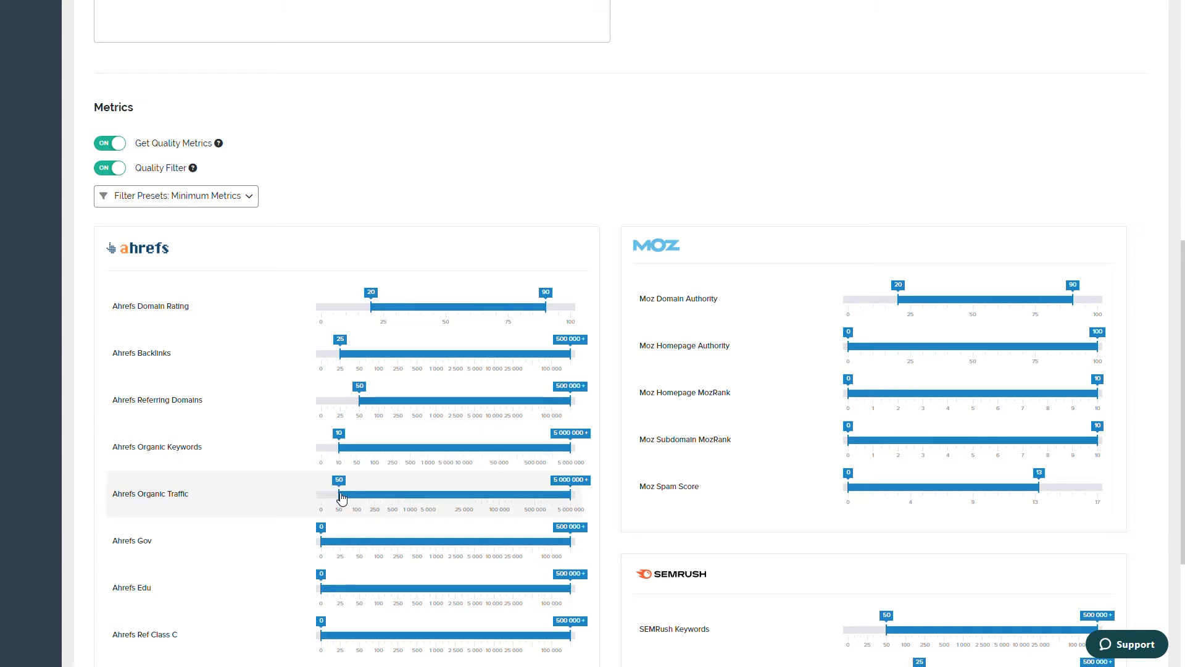
scroll(down, 3)
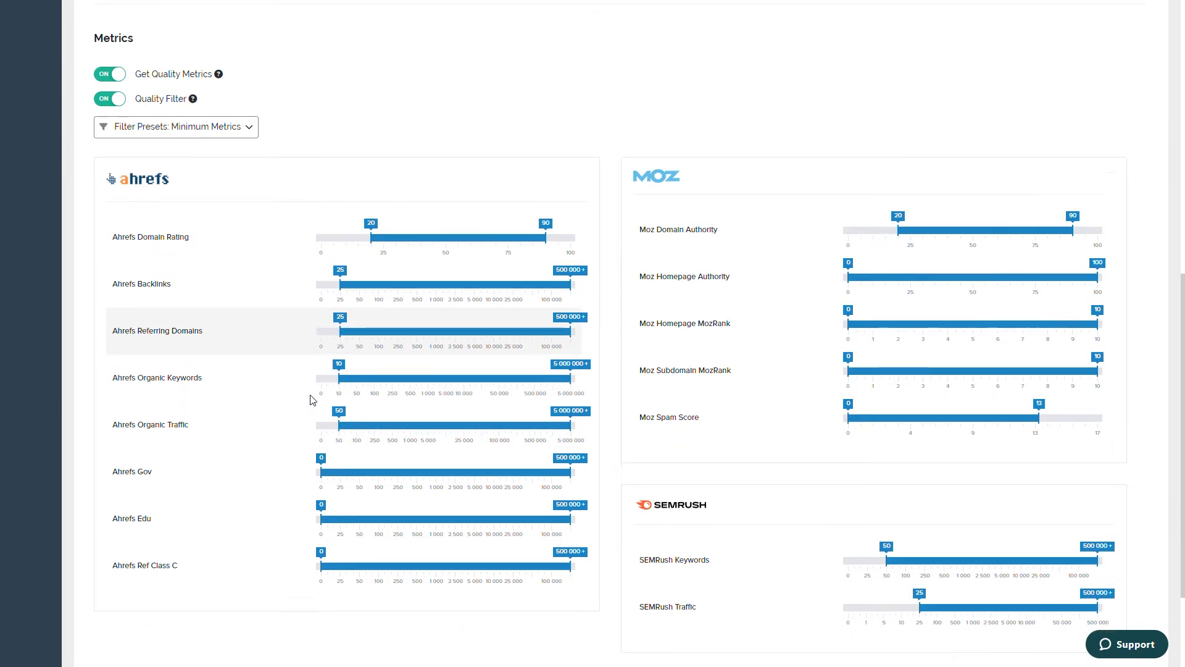
scroll(down, 3)
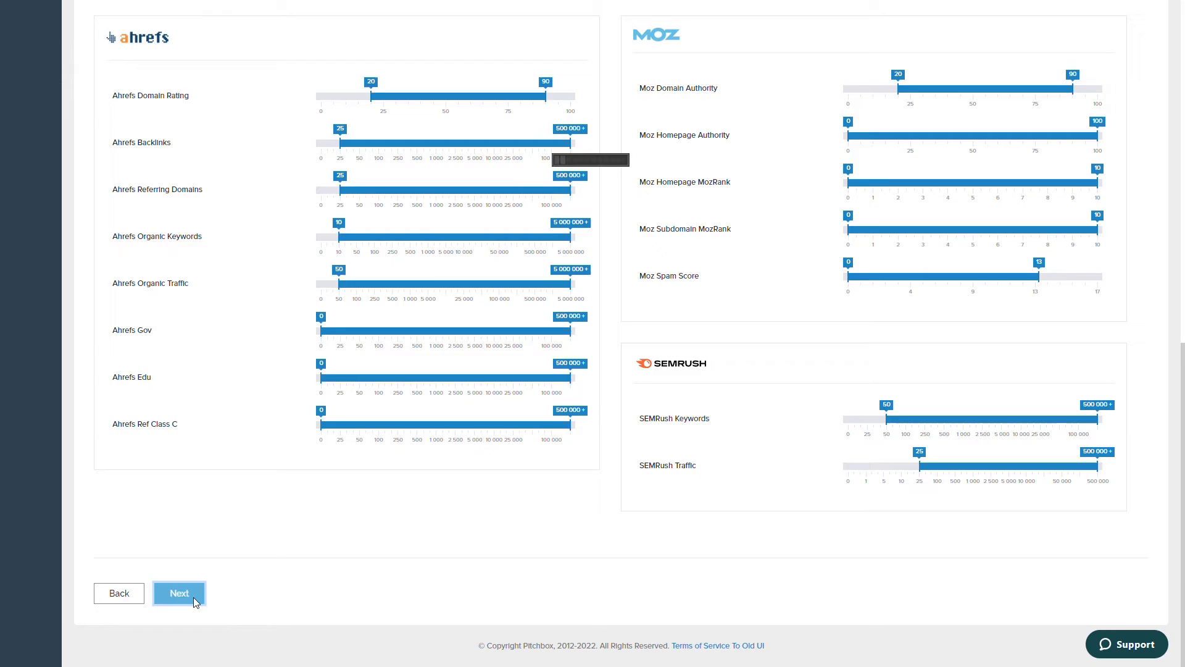
- Run the campaign search and proceed to inspect the 773 opportunities
click(179, 592)
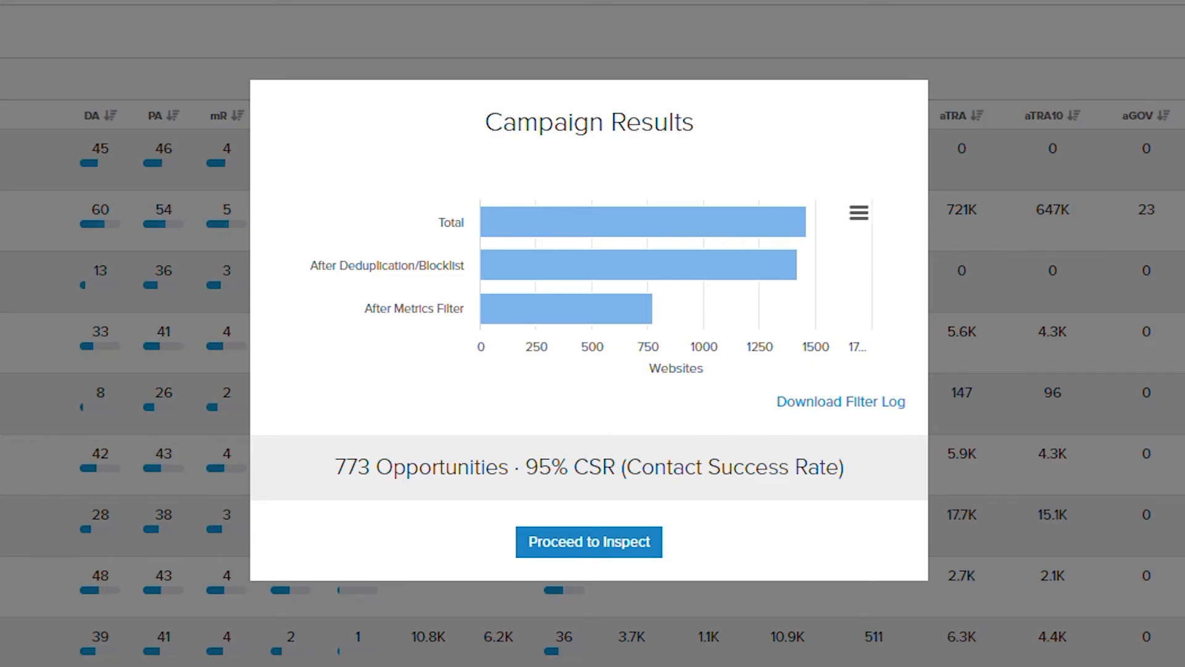
click(588, 541)
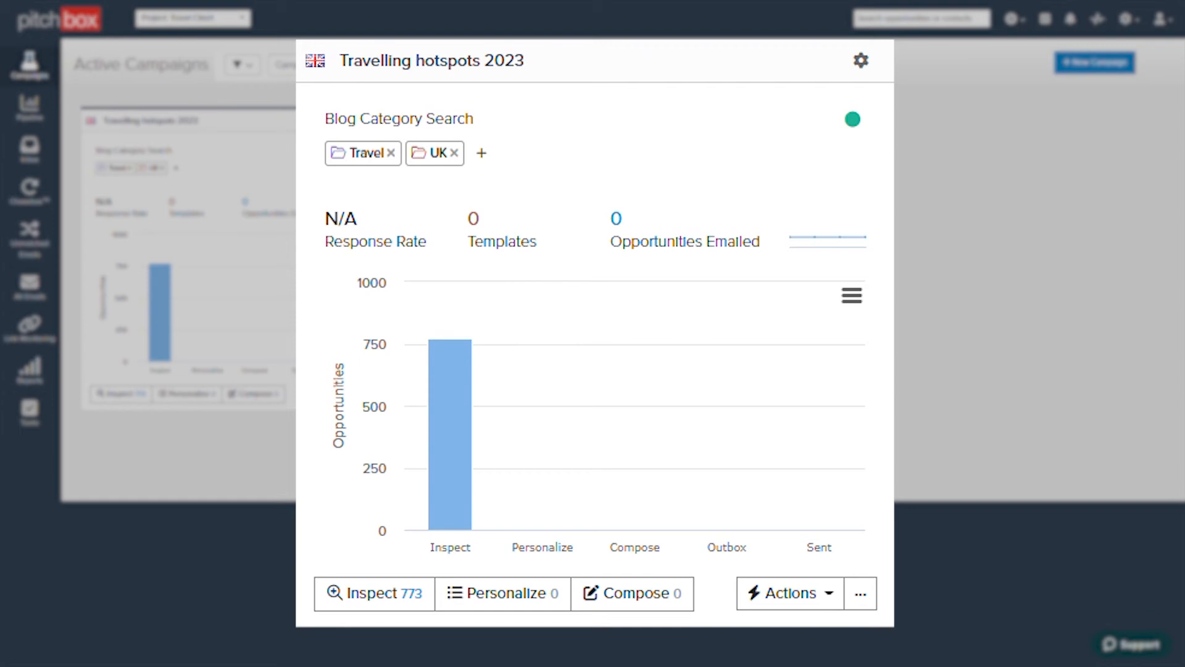